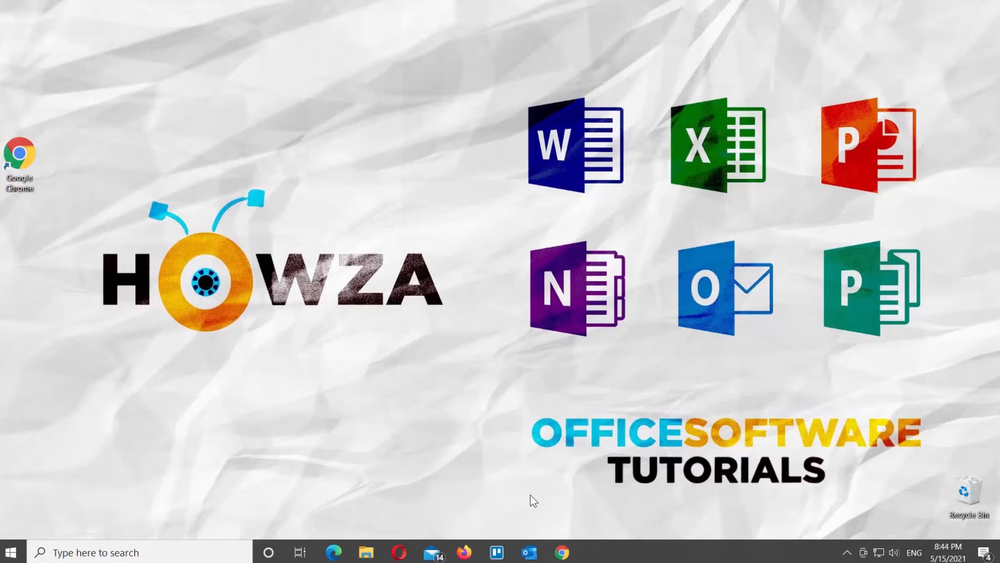
Step: Launch Google Chrome from the Windows taskbar
click(560, 553)
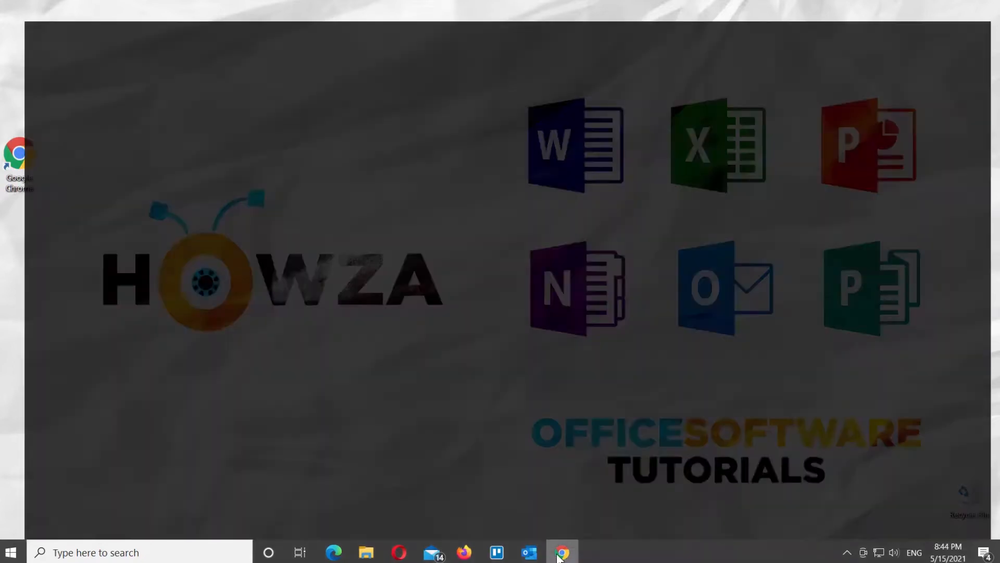
Step: Copy the YouTube logo GIF's direct link from its Giphy page and return to Slides
click(561, 552)
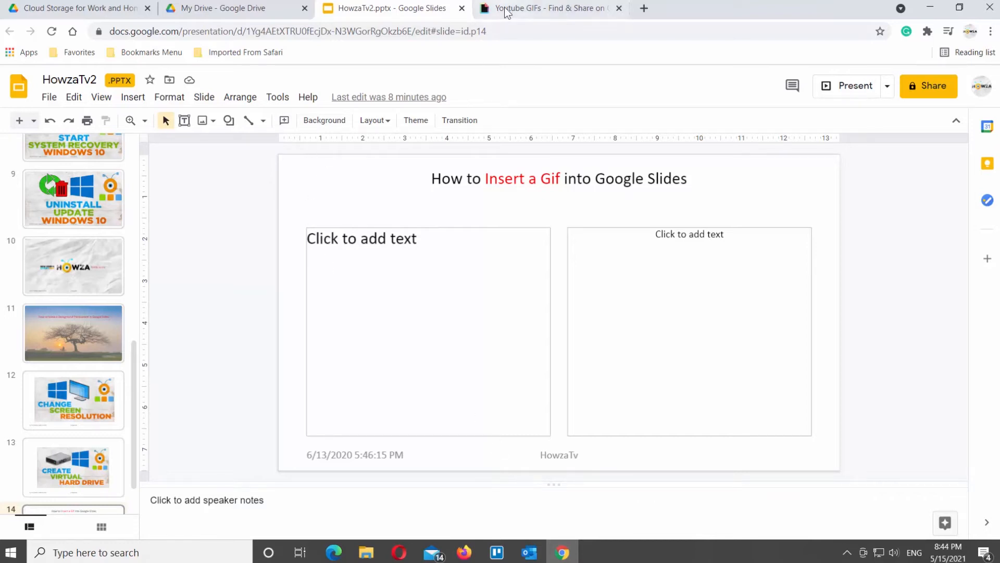
right_click(213, 219)
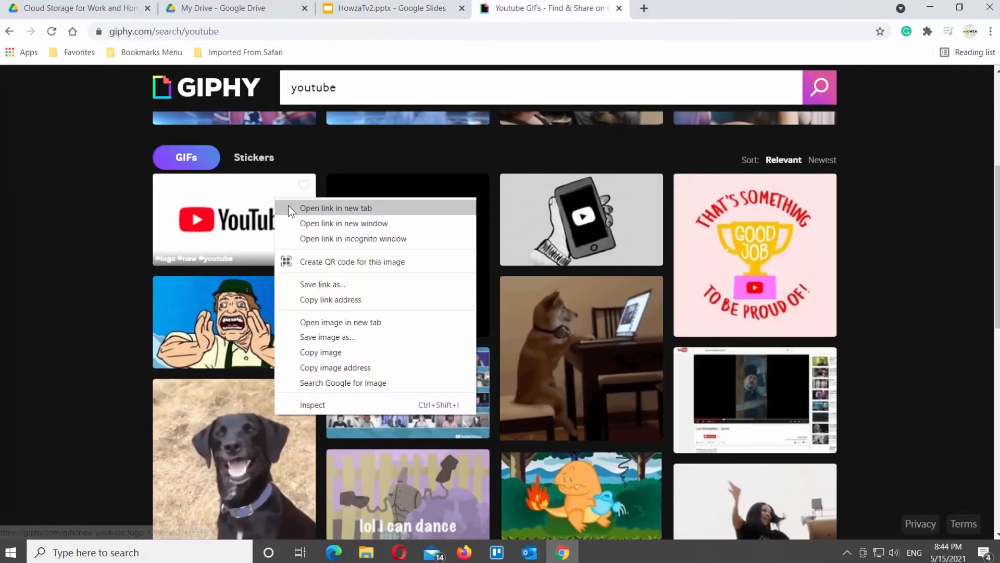
click(335, 208)
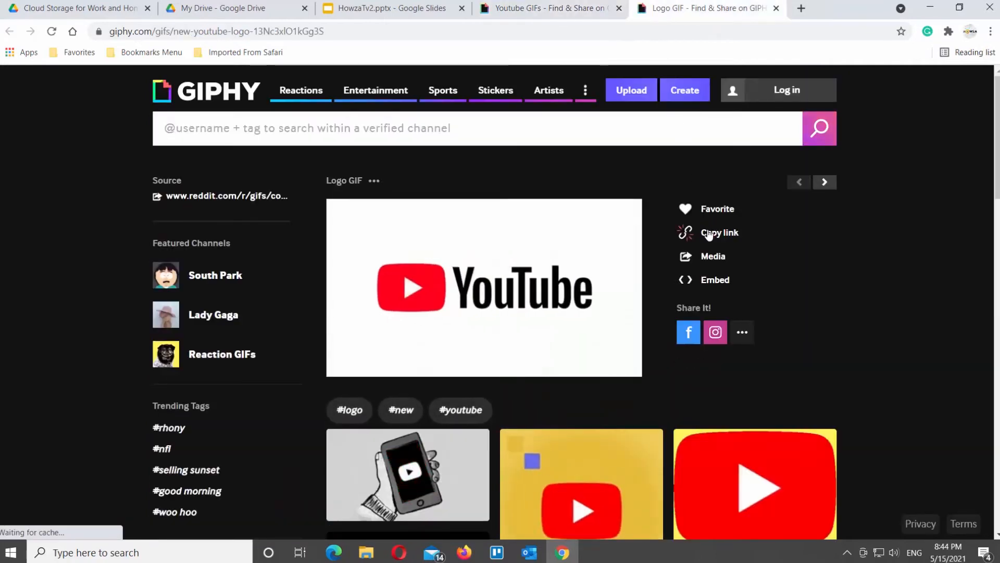
click(720, 232)
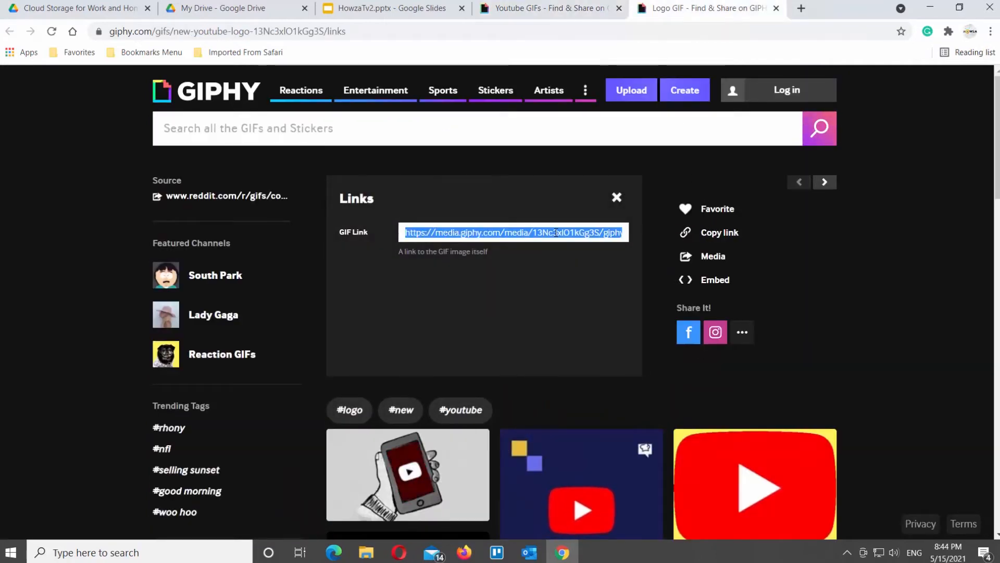
click(719, 232)
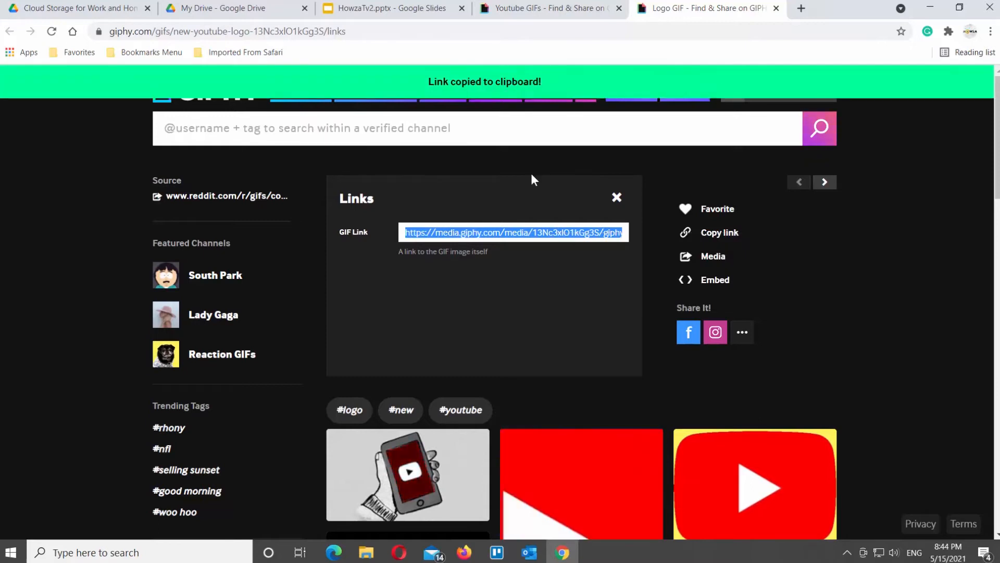
click(382, 8)
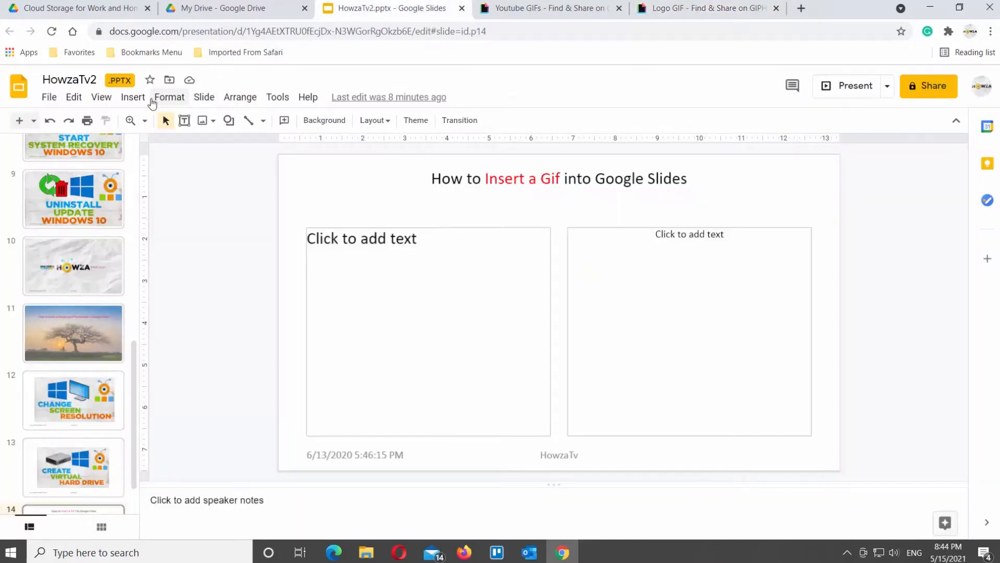
Step: Insert the YouTube logo GIF by URL and place it in the left box
click(133, 97)
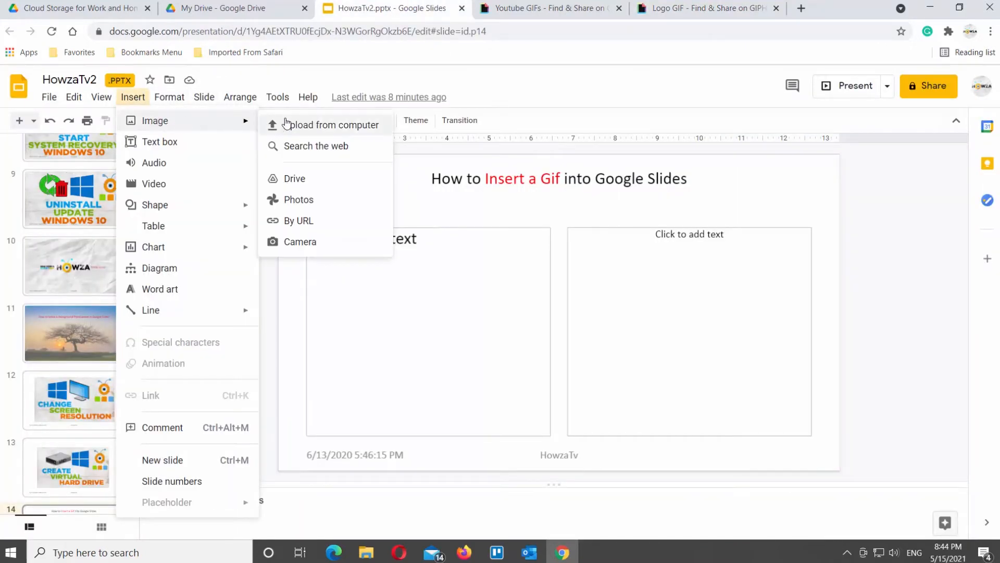
mouse_move(298, 221)
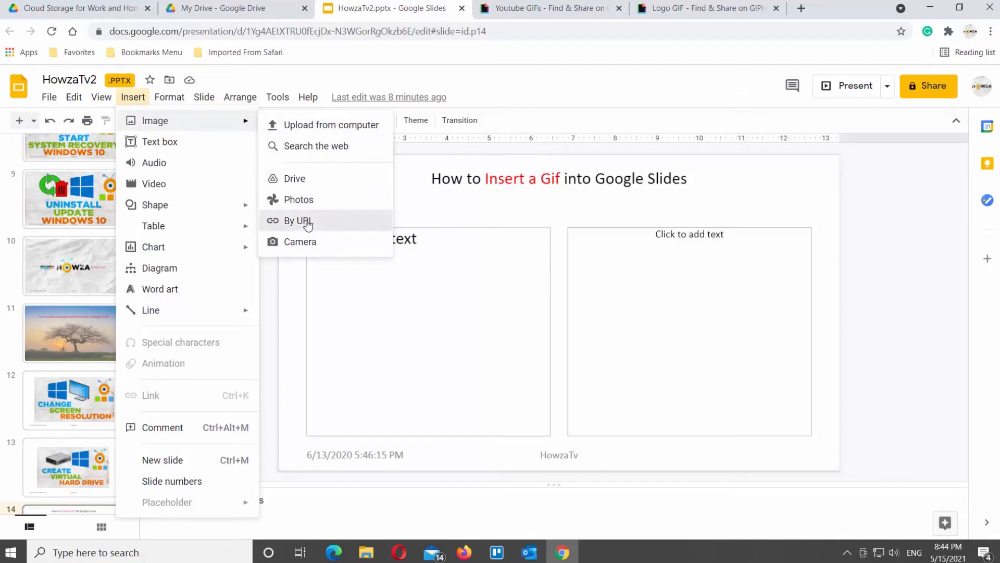
click(295, 221)
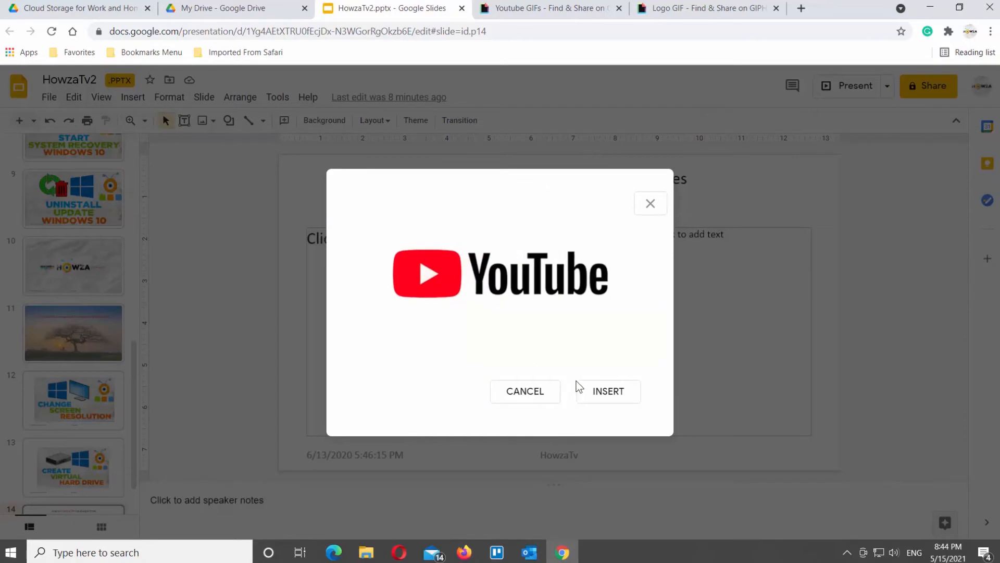
click(607, 391)
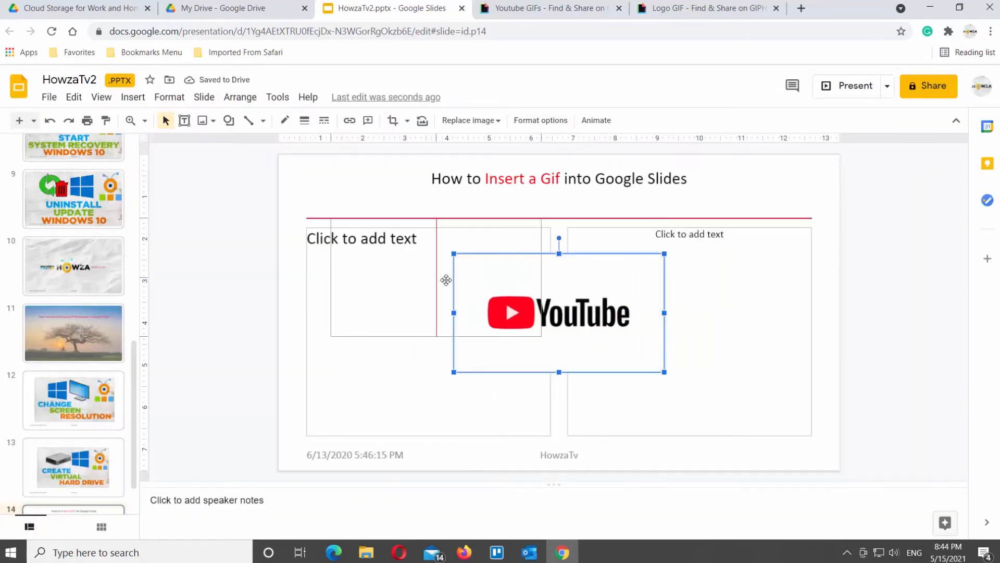
drag(558, 313, 412, 286)
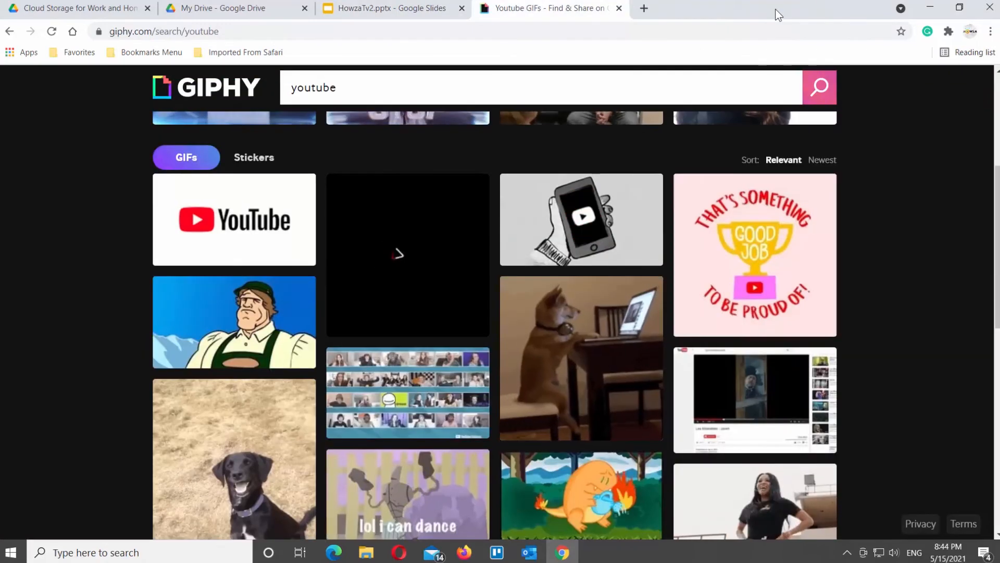
mouse_move(460, 267)
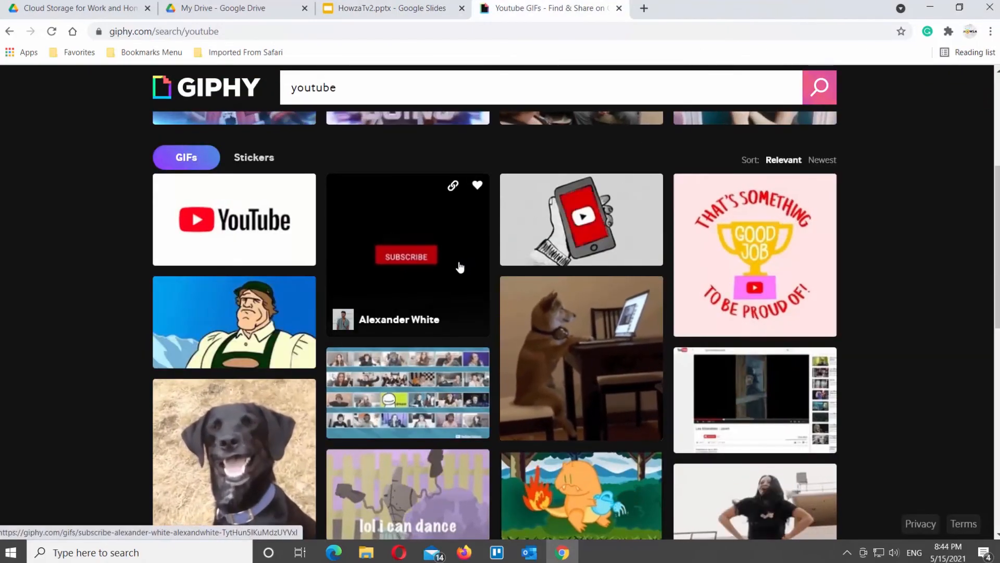
Step: Copy the dog-at-laptop GIF's direct link from the Giphy results
scroll(down, 3)
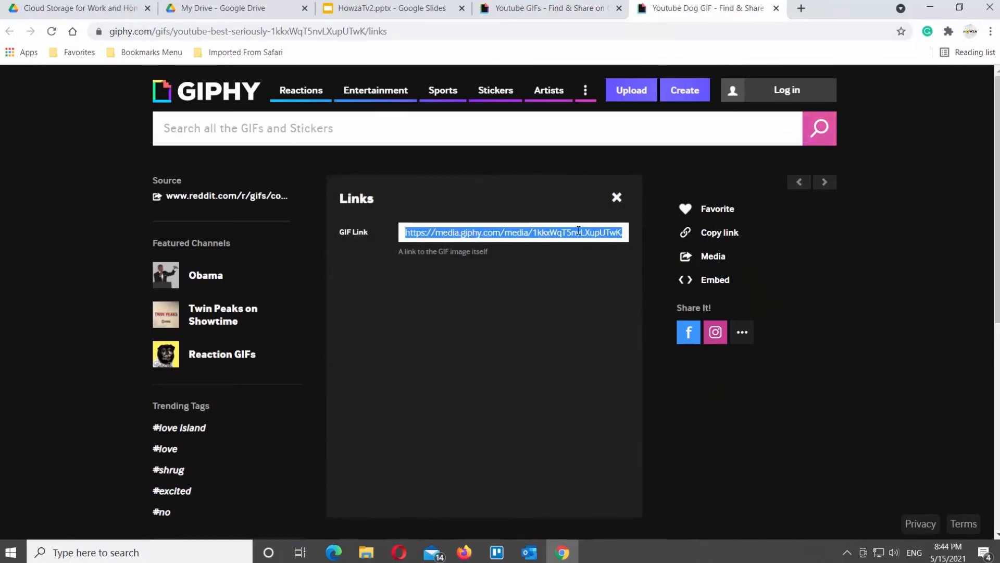
click(719, 233)
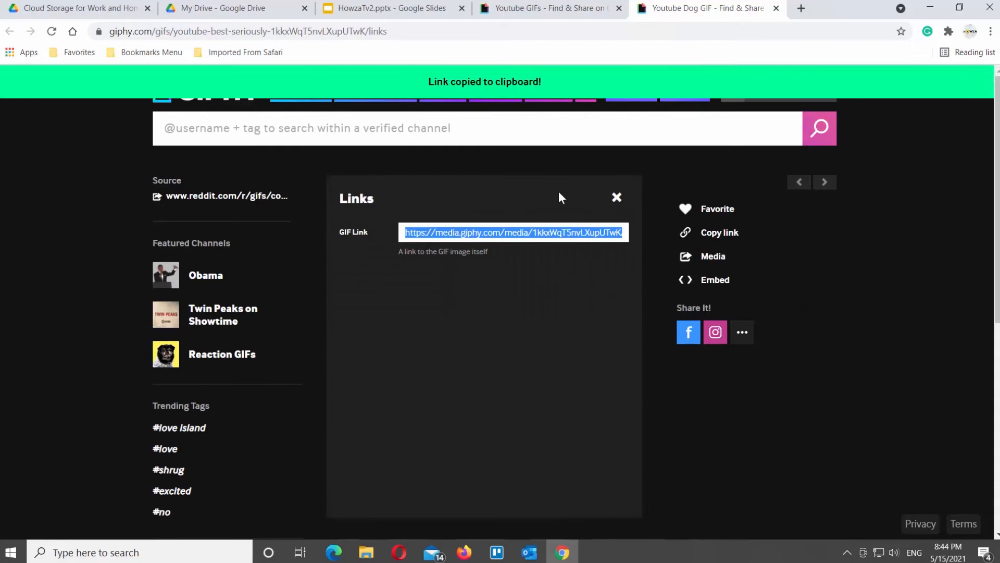
Step: Insert the dog-at-laptop GIF by URL and place it in the right box
click(389, 8)
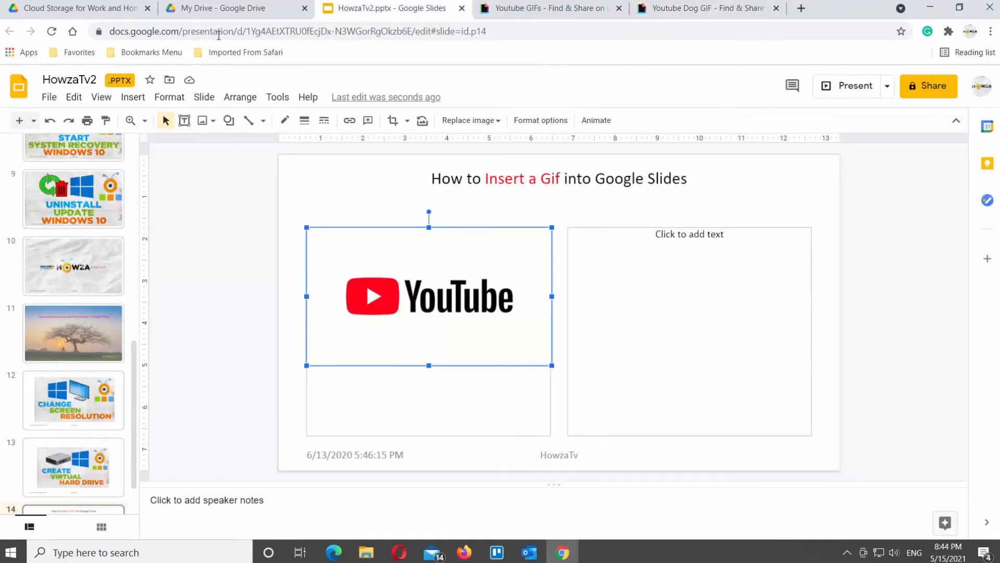
click(132, 97)
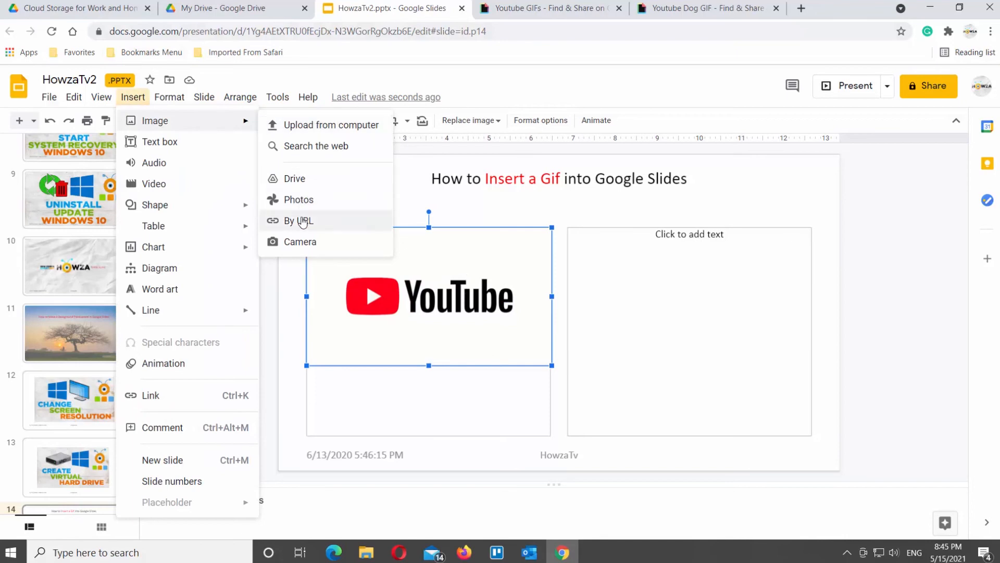
click(297, 221)
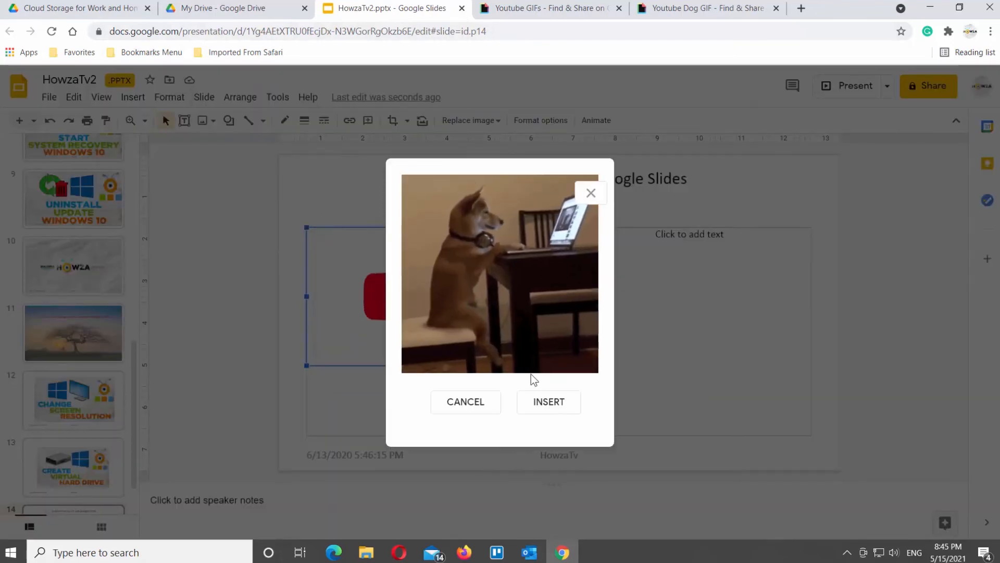
click(547, 401)
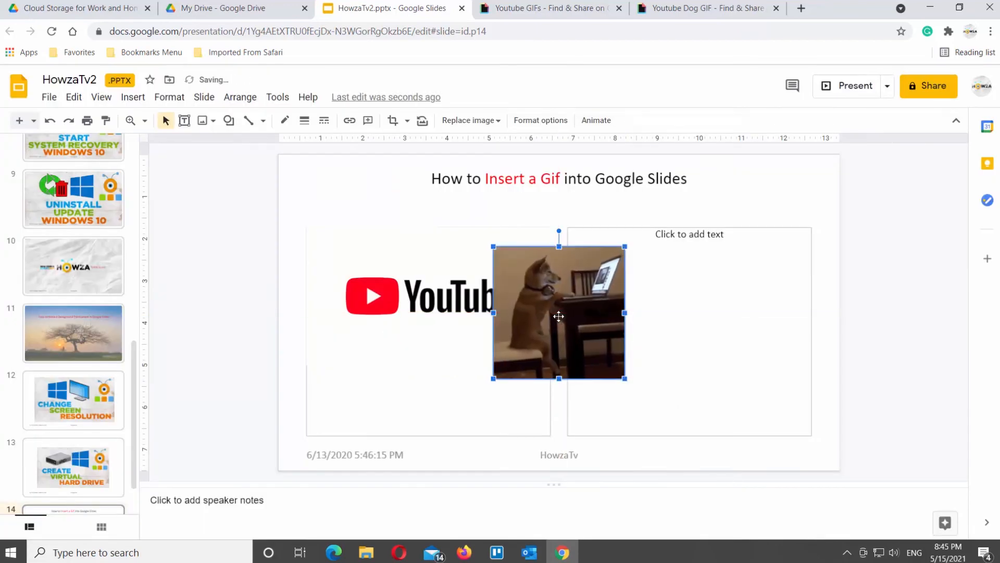
drag(559, 315, 689, 321)
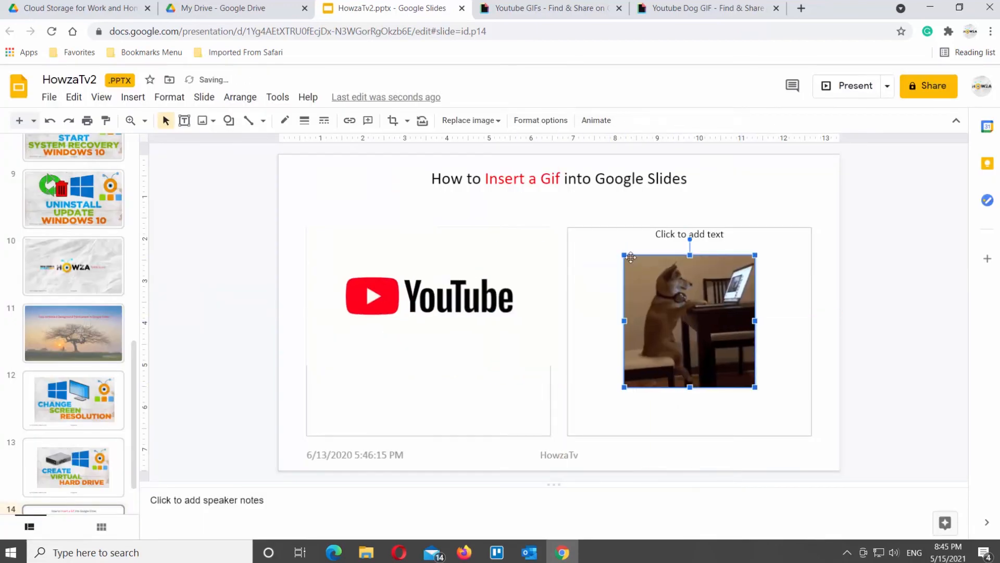